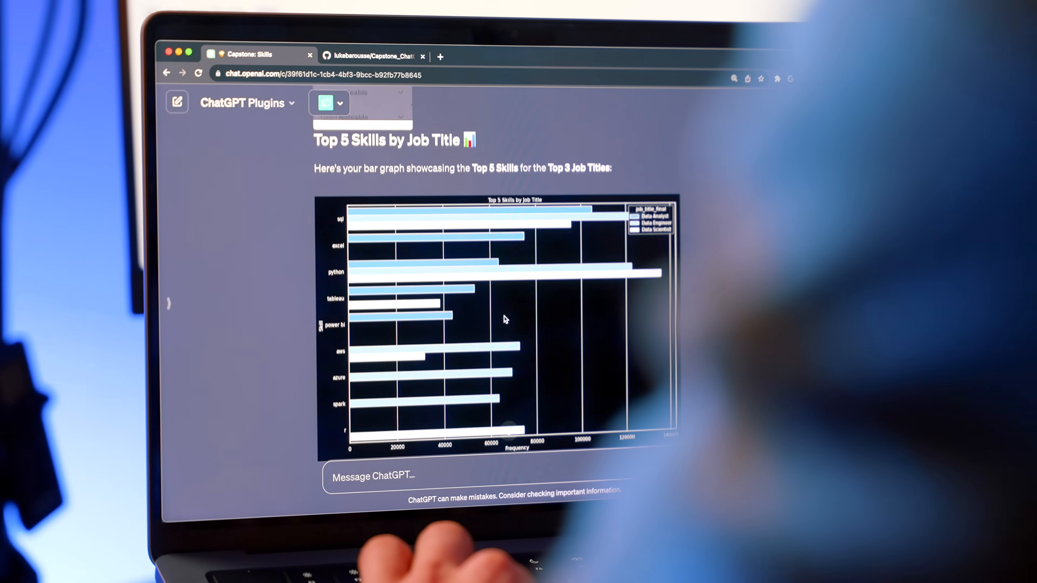
Step: Bring up the Capstone_ChatGPT_for_Data_Analytics repo and read down through its README
click(370, 56)
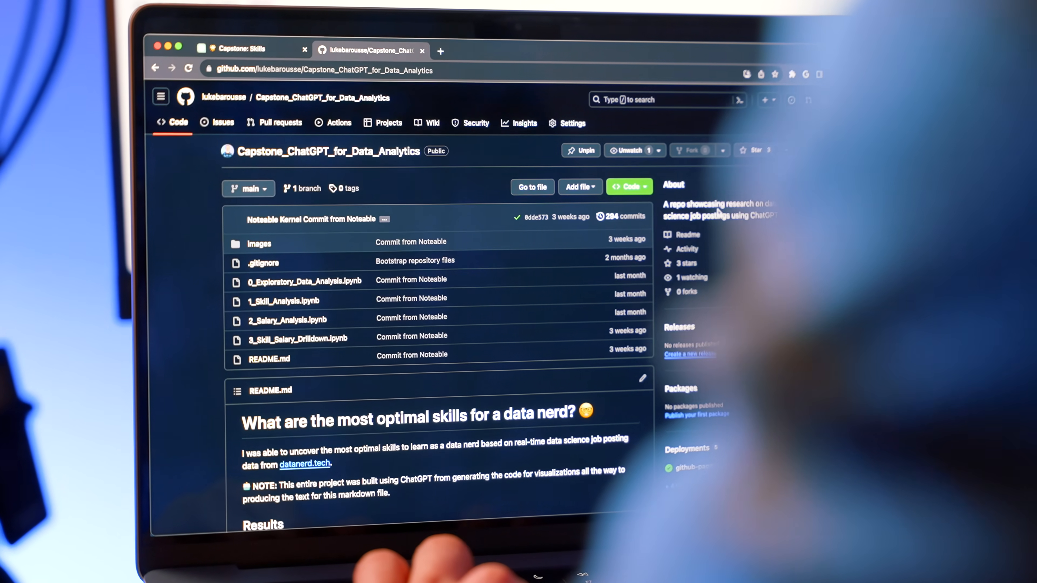
scroll(down, 3)
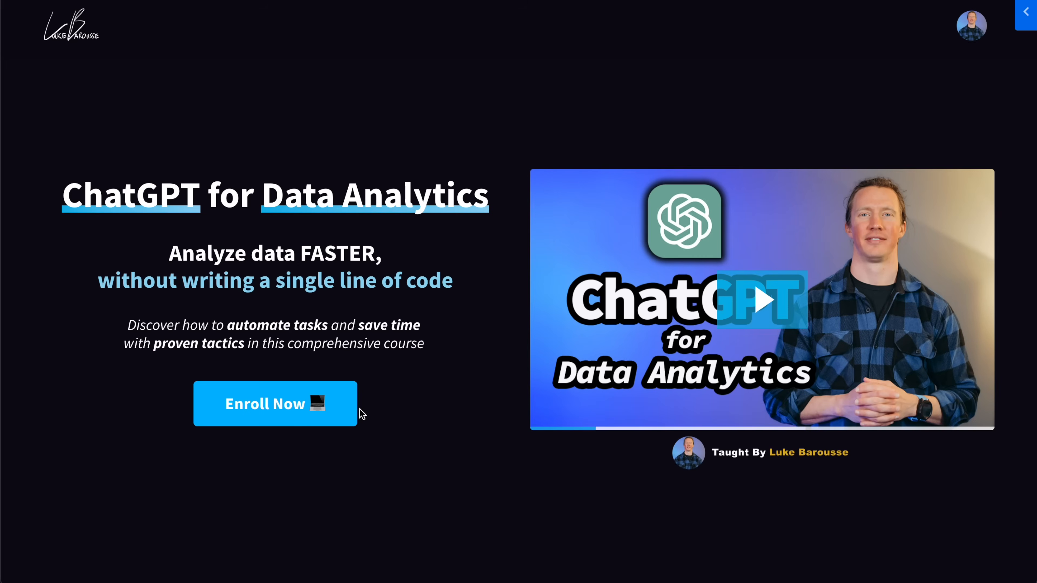
Step: Enroll via Enroll Now to reach the course home with its lesson chapters and Course Resources
click(275, 404)
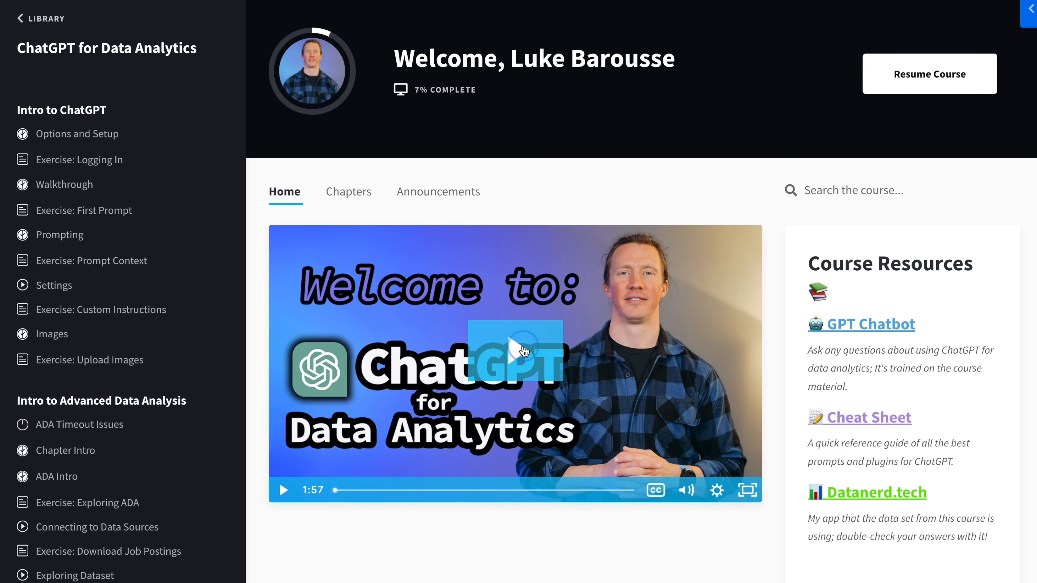
click(518, 349)
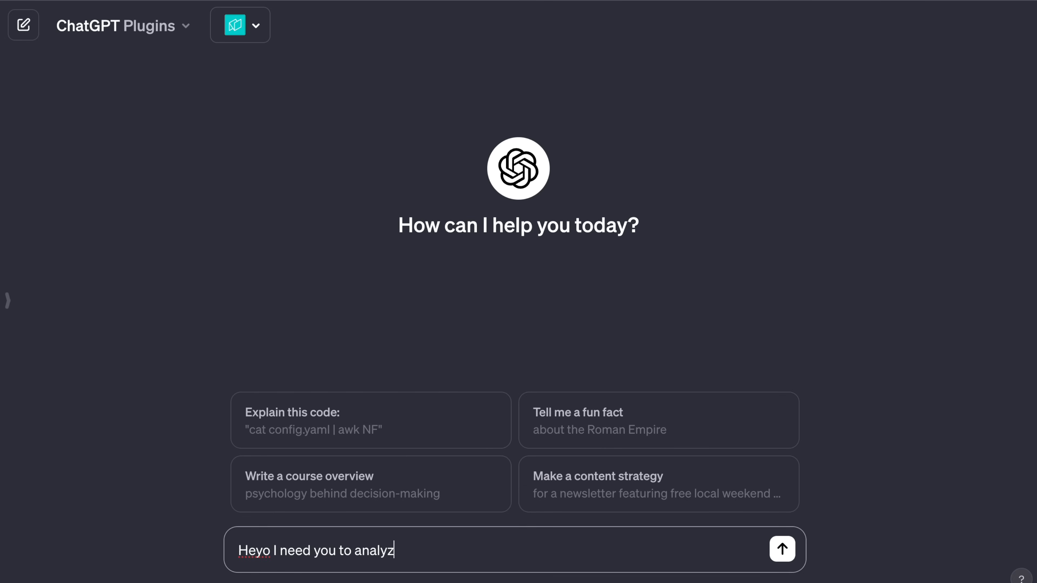
Step: Send the analysis request and get the Top 10 Job Sources bar graph from the job postings data
click(783, 550)
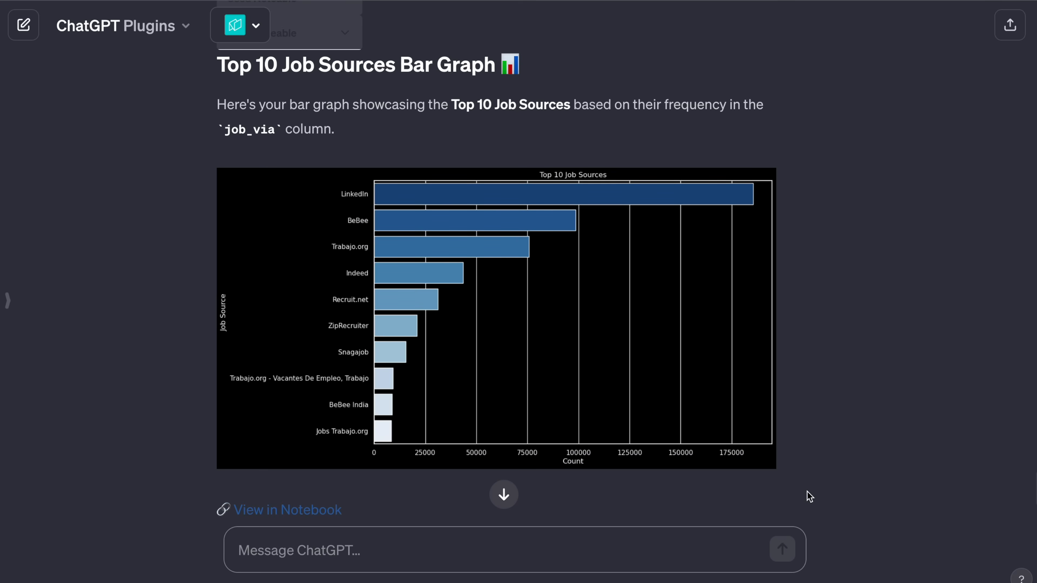
click(309, 551)
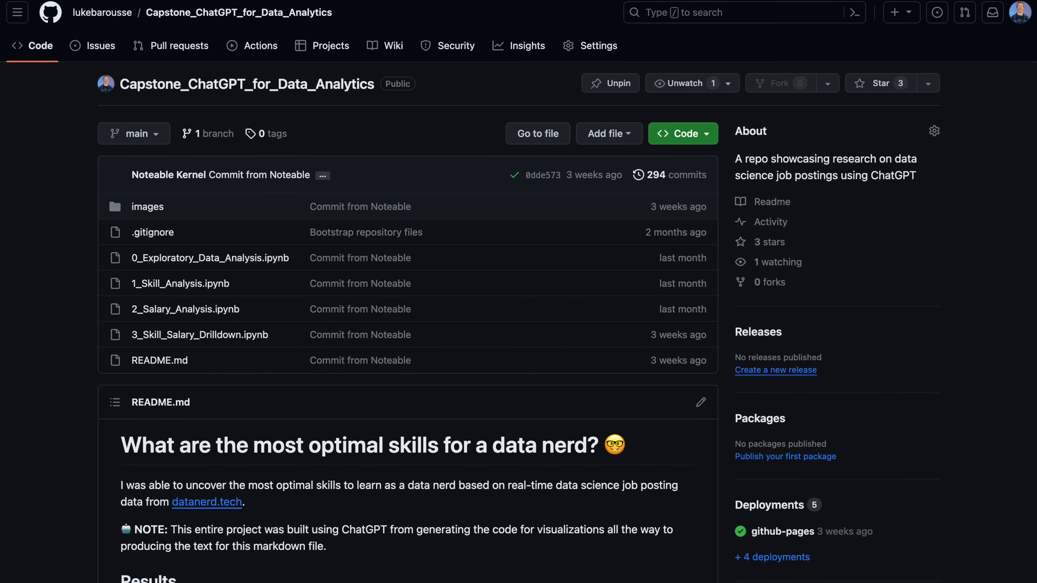
Step: Scroll through the repository's file list and README on optimal data-nerd skills
scroll(down, 3)
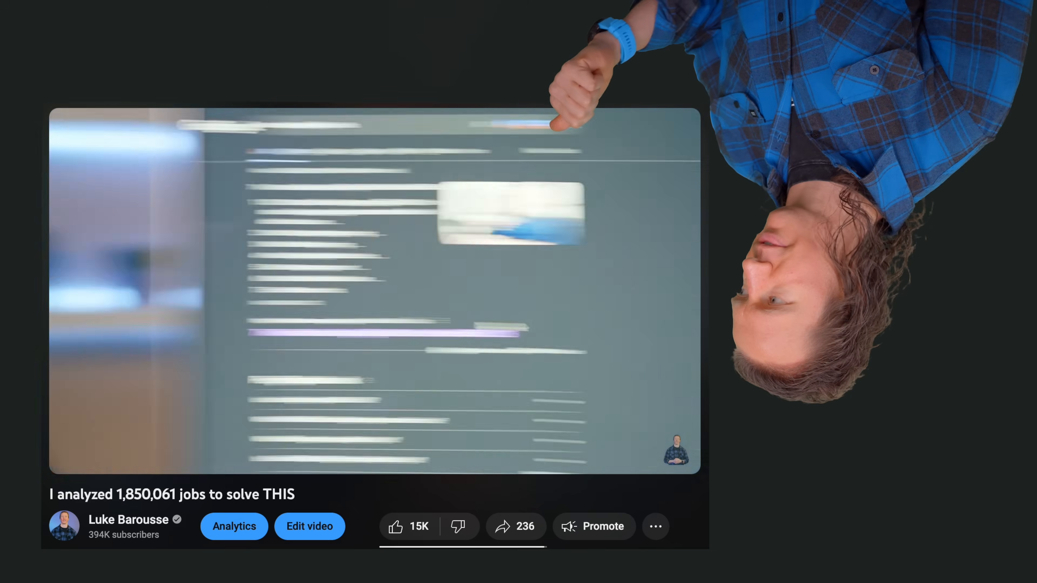
Step: Filter the Top Skills chart to Data Analyst jobs in the United States
click(374, 129)
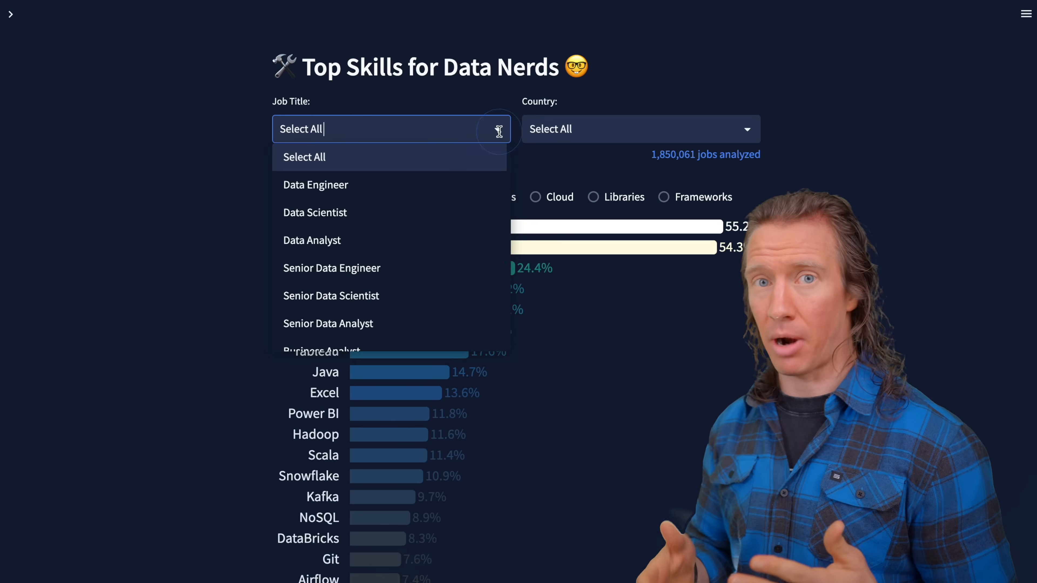
click(312, 240)
text(unit)
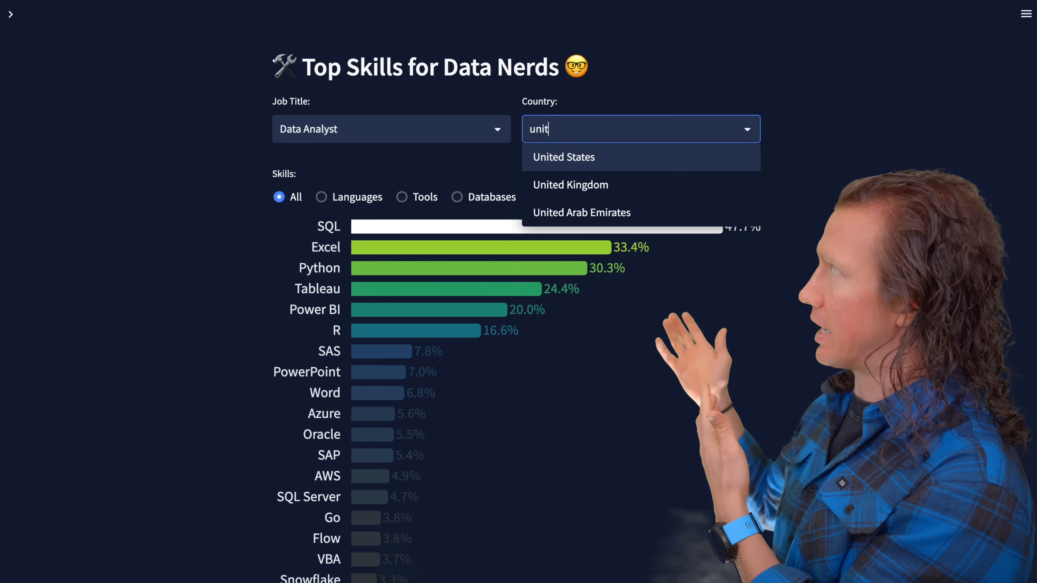
click(564, 157)
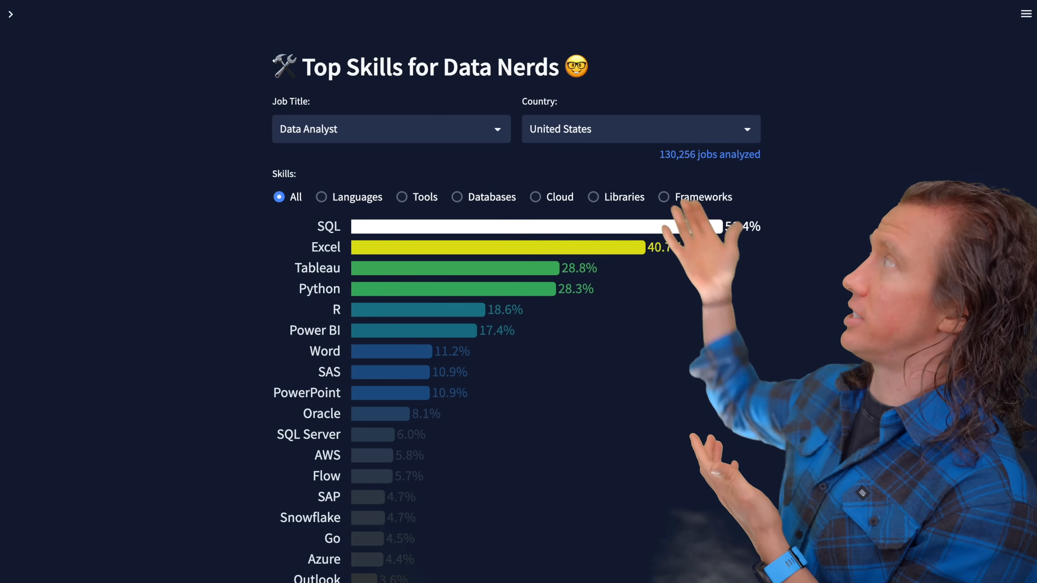
Step: Show the Skill versus Pay chart for Data Analyst in the United States
click(10, 14)
text(data)
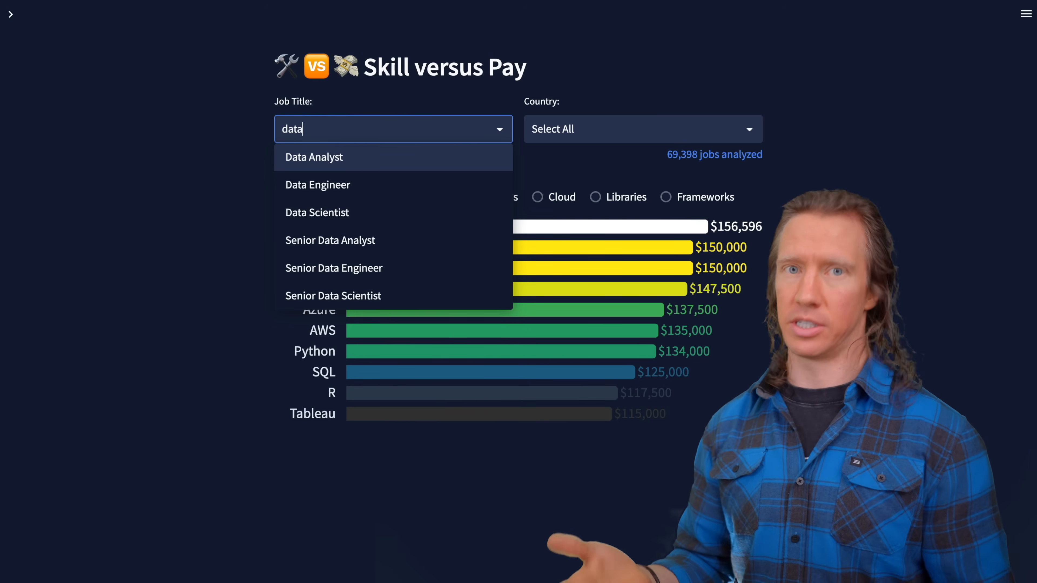
click(314, 157)
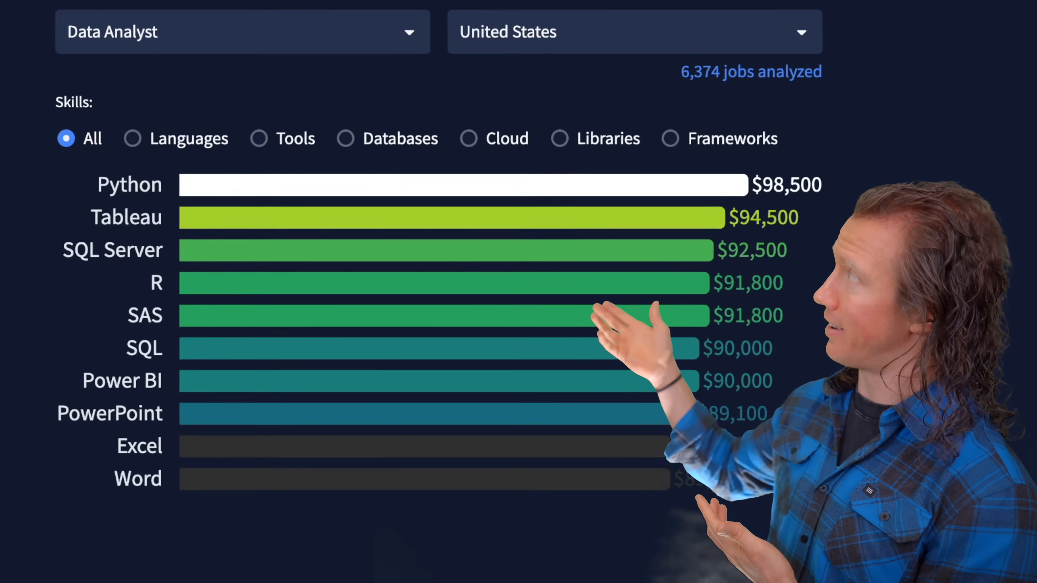